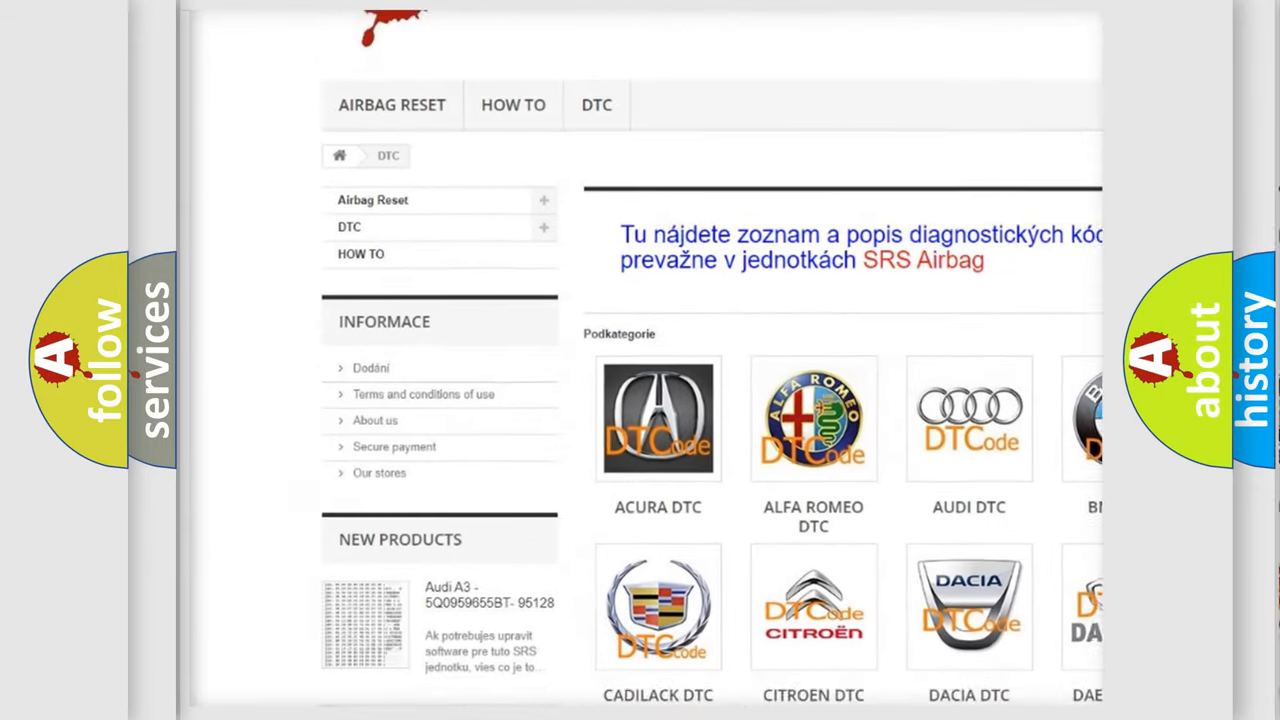
Scroll the DTC category grid from Acura down through the car-make logos to Kia.
scroll(down, 3)
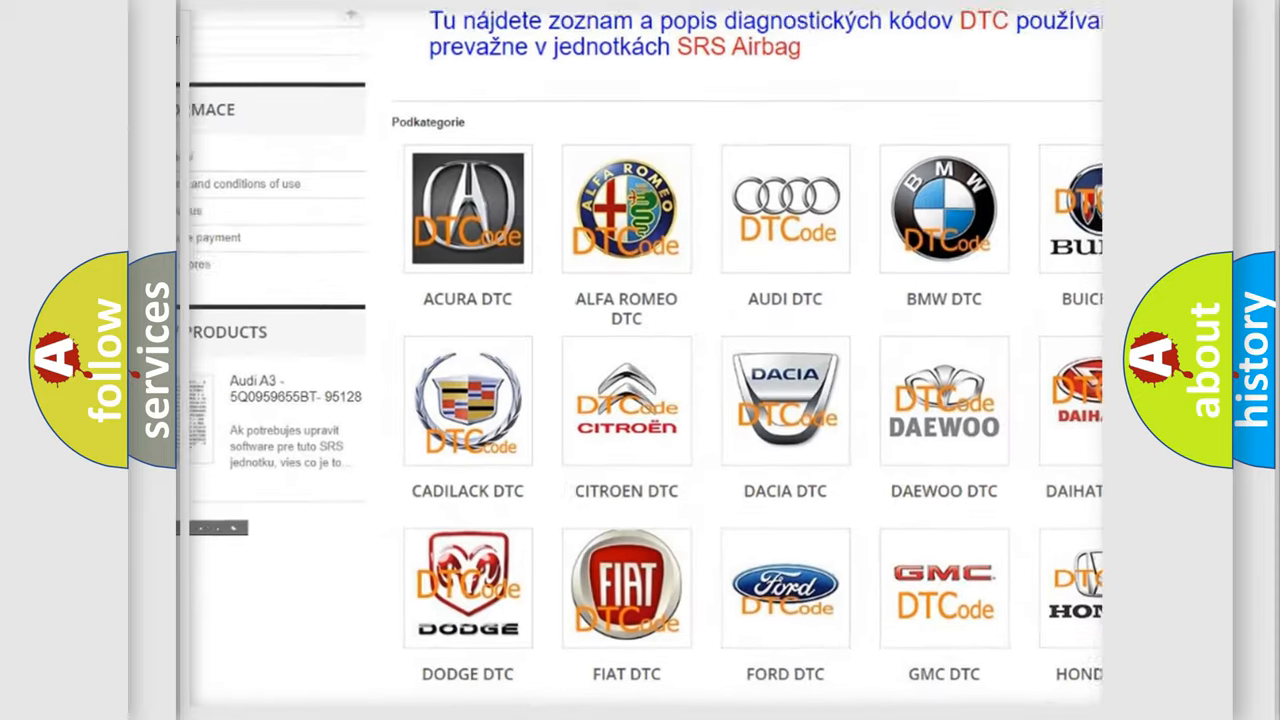
scroll(down, 3)
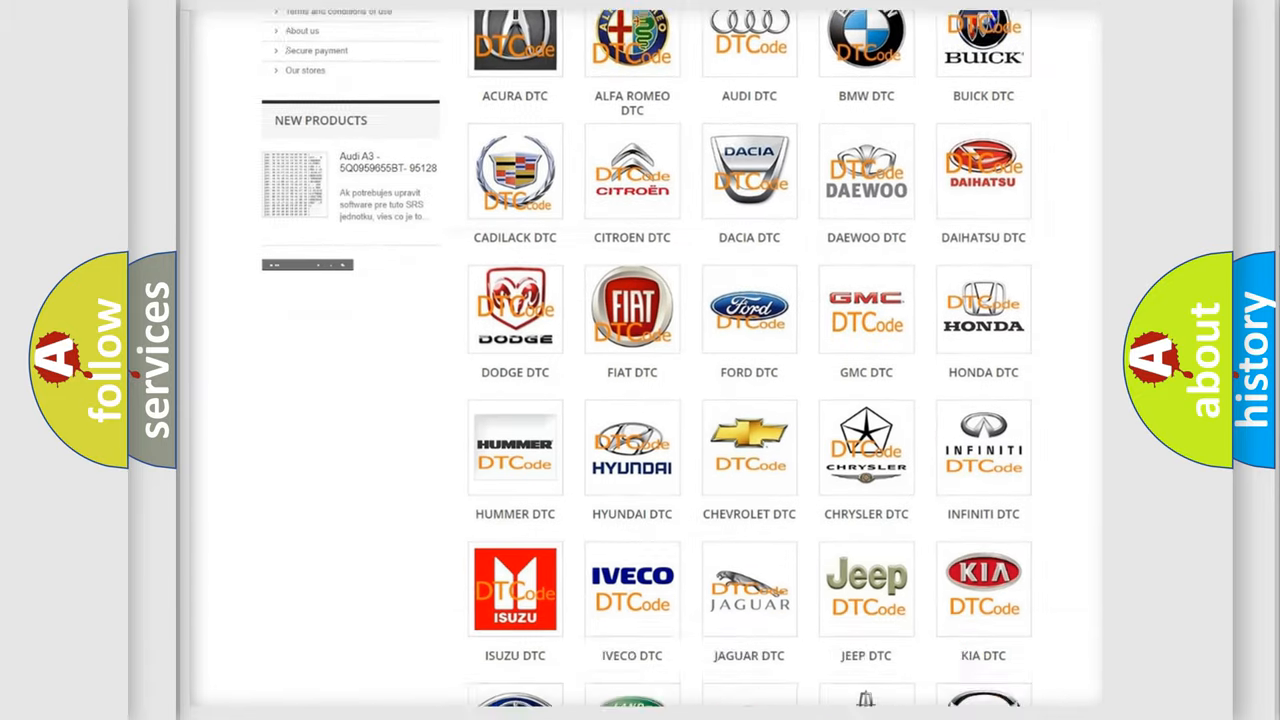
scroll(down, 3)
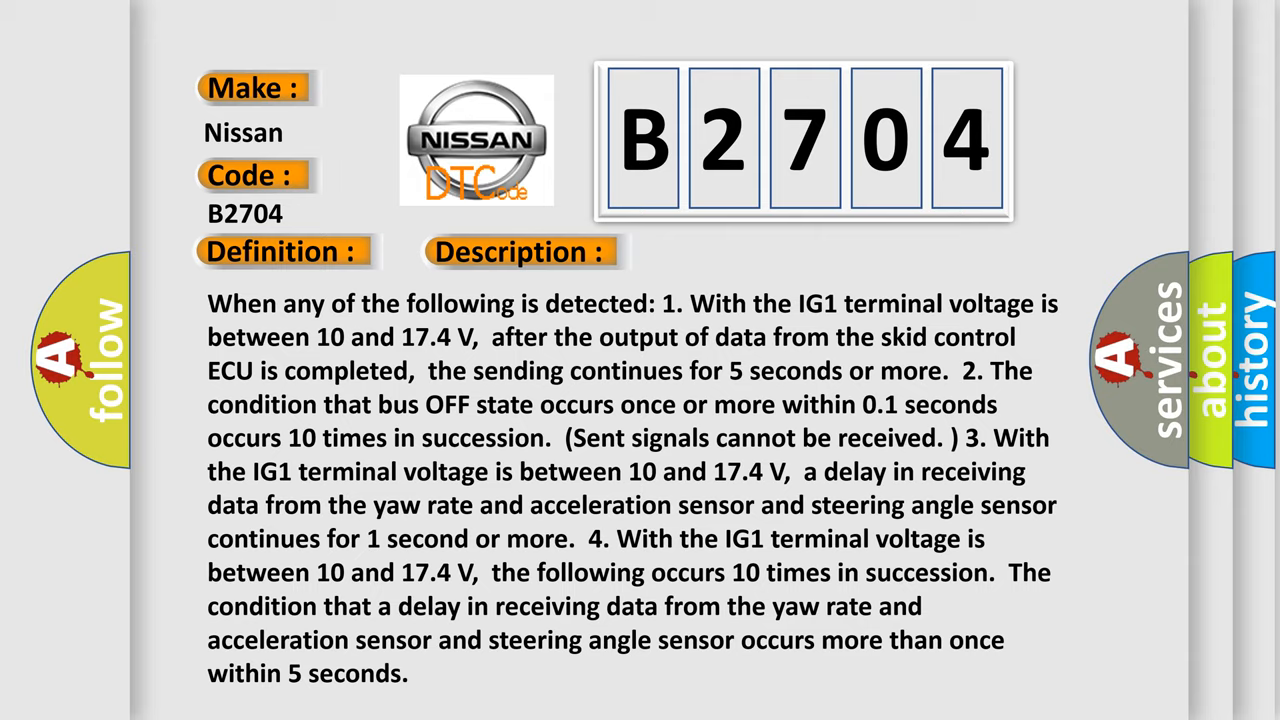
Advance the Nissan B2704 card to the Cause slide showing the CAN communication system.
click(735, 251)
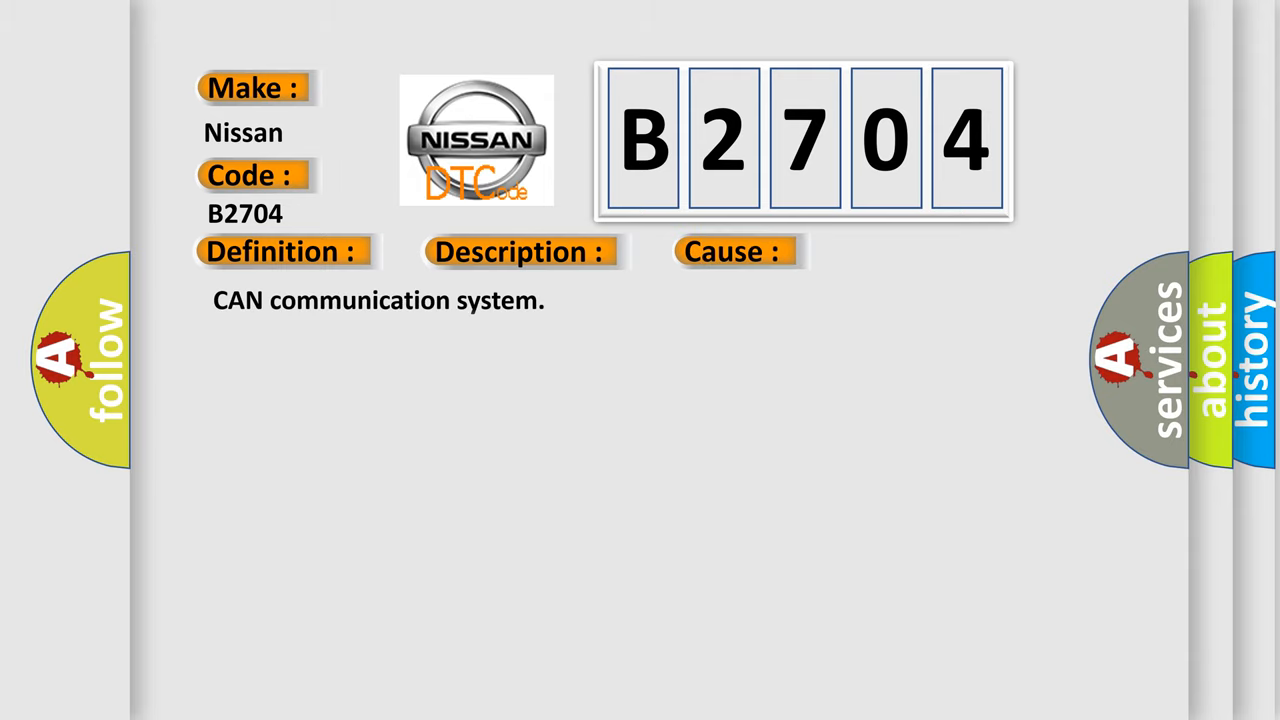